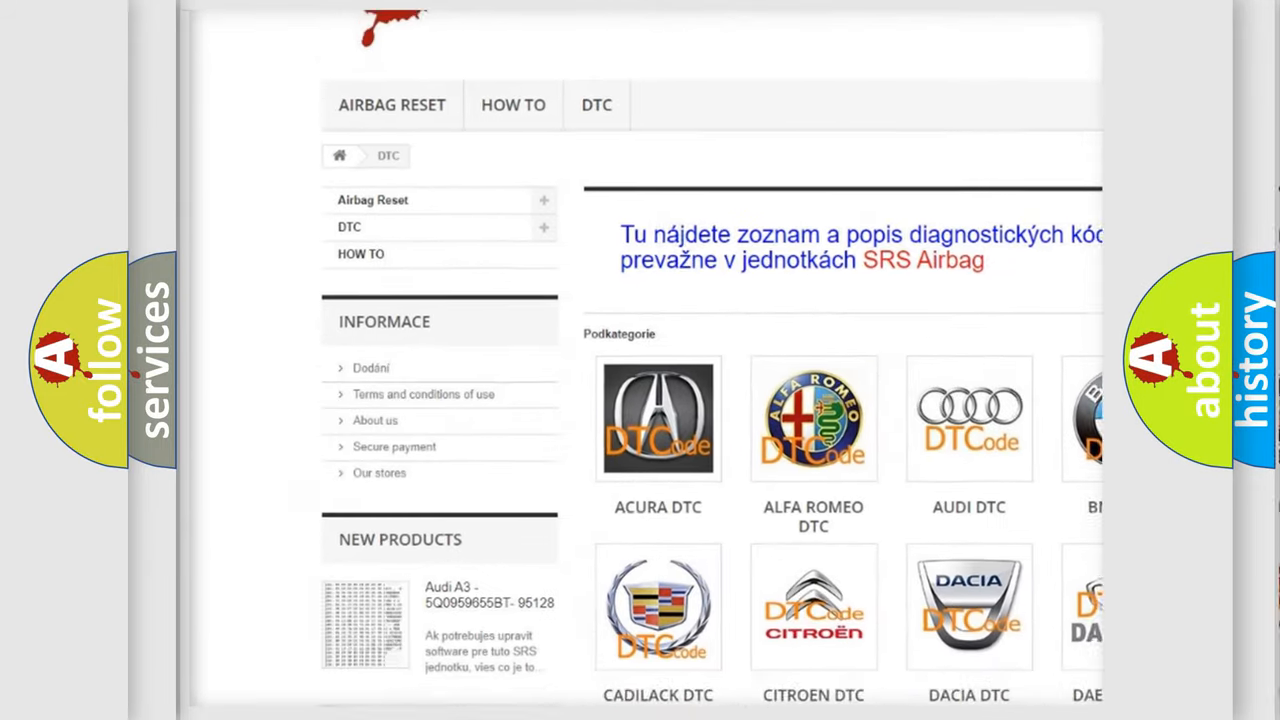
pyautogui.scroll(-3)
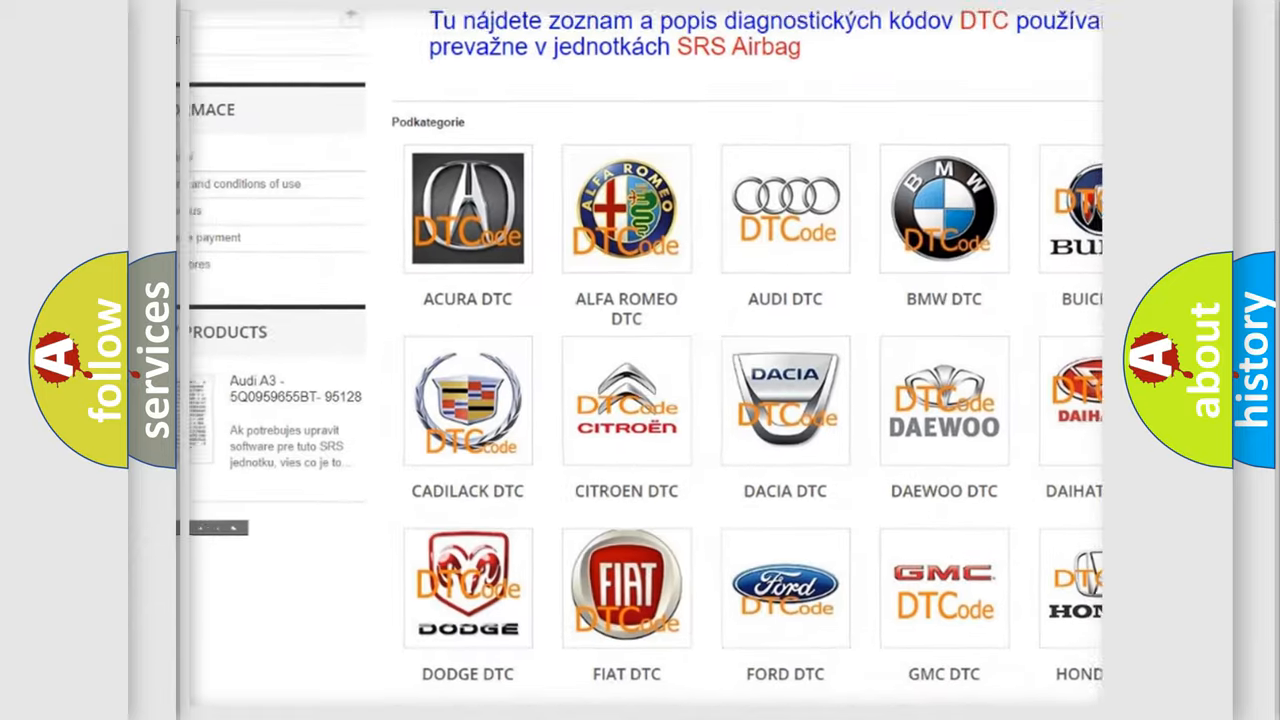